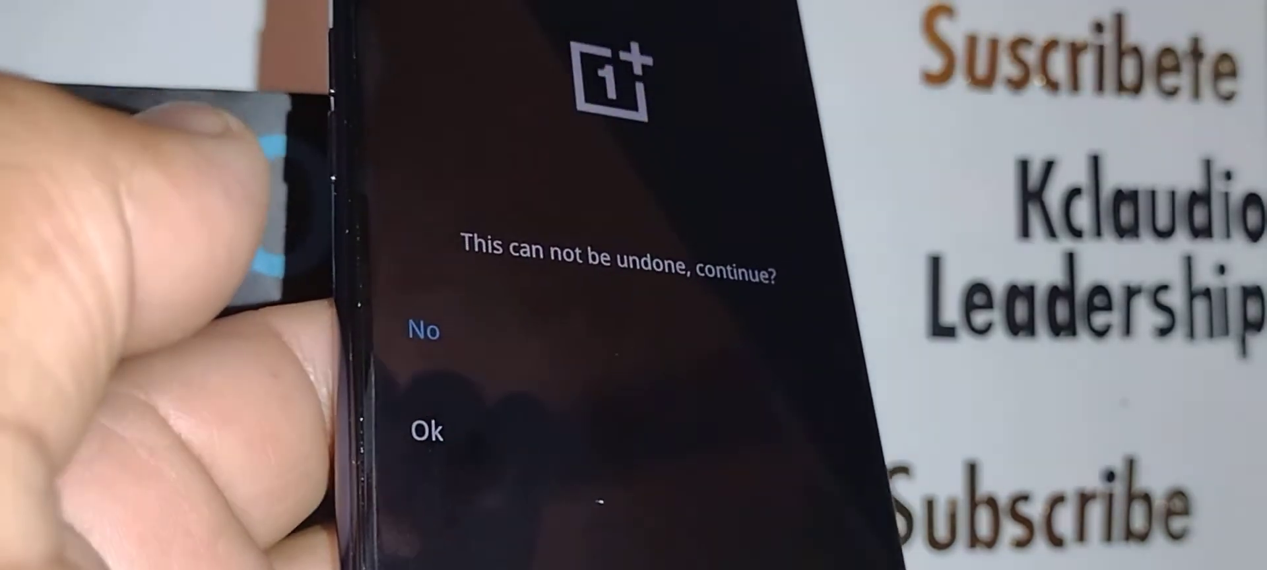
# - Accept the 'This can not be undone, continue?' warning so the phone wipe starts
pyautogui.click(428, 430)
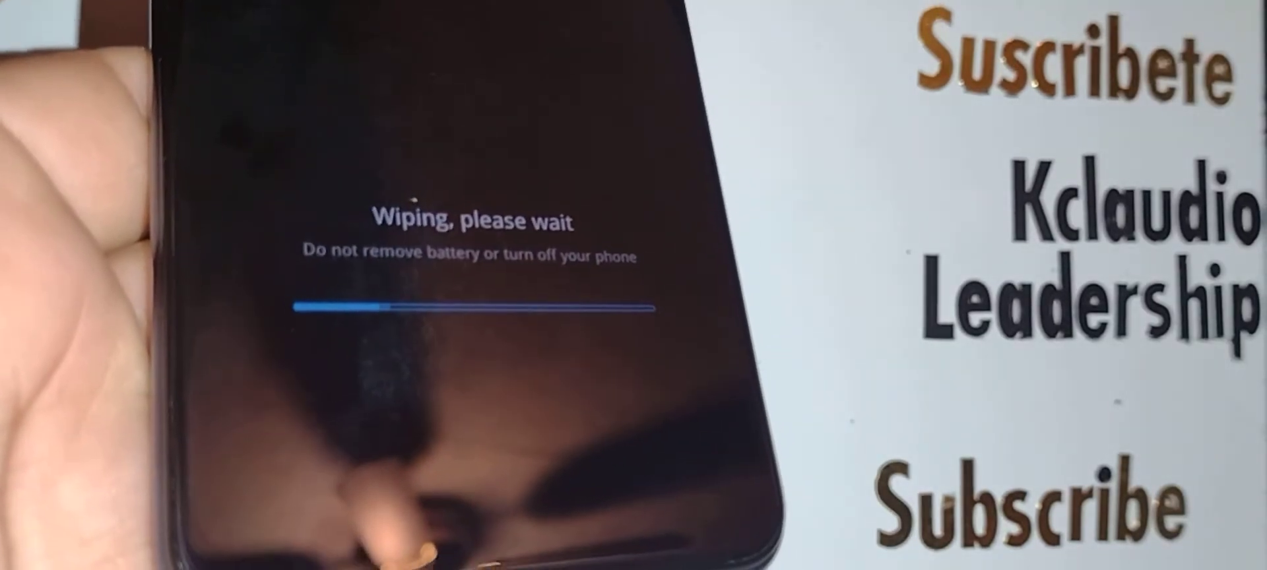